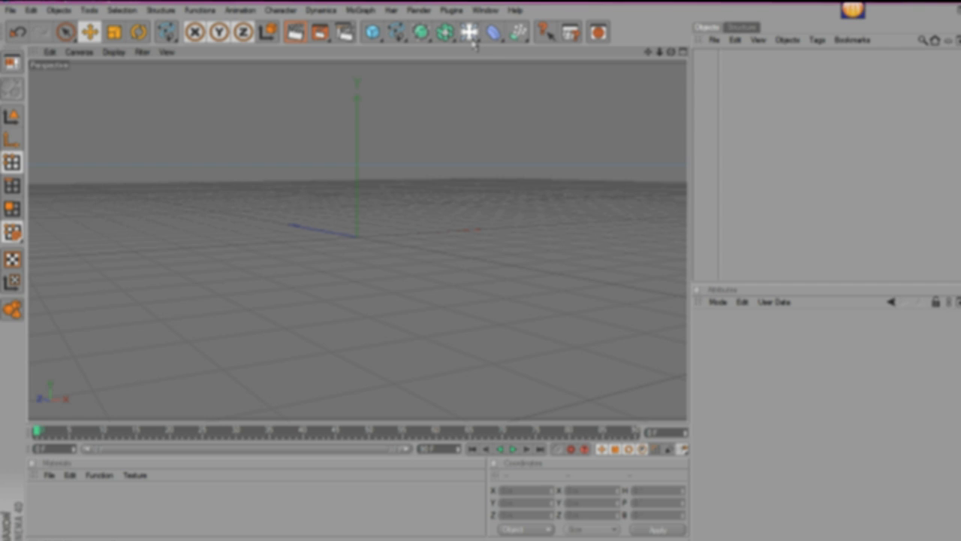
# Step: Add a Background object to the scene from the Floor/Sky palette
pyautogui.click(472, 31)
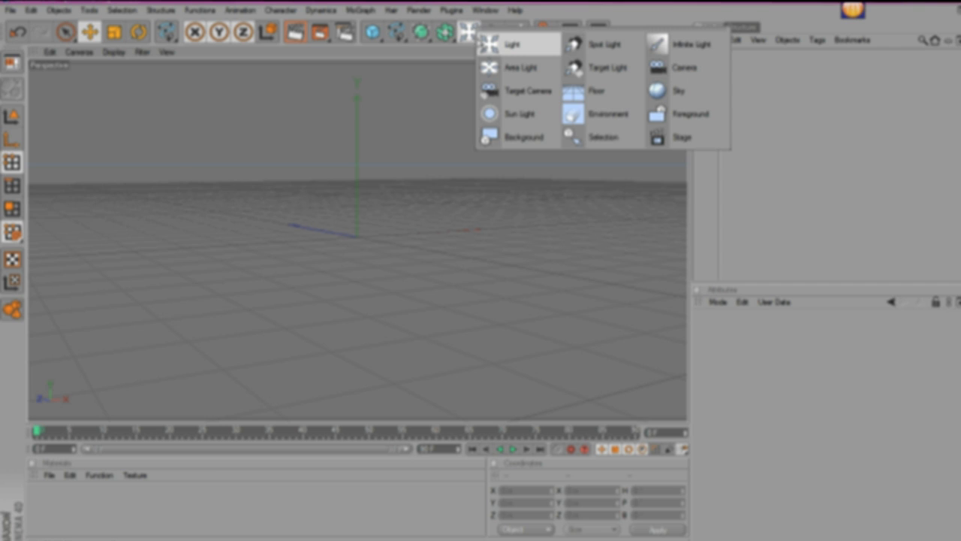
pyautogui.click(524, 137)
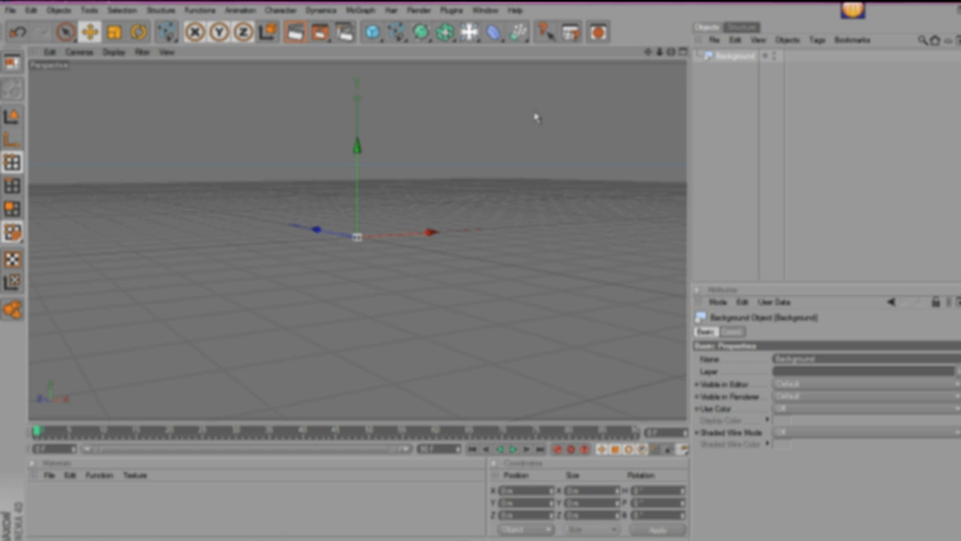
pyautogui.moveTo(216, 438)
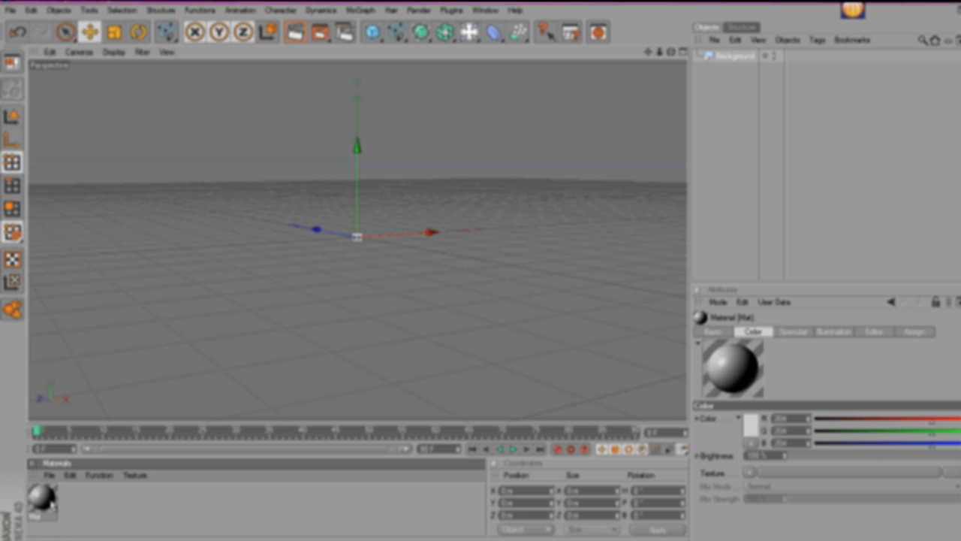
# Step: Load the forest road photo as the material's colour texture and close the editor
pyautogui.doubleClick(42, 503)
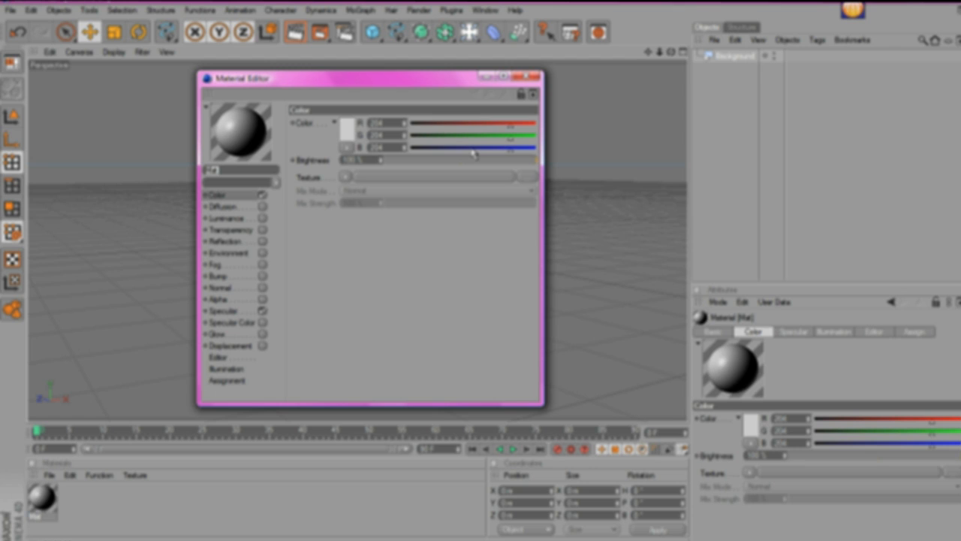
pyautogui.click(345, 177)
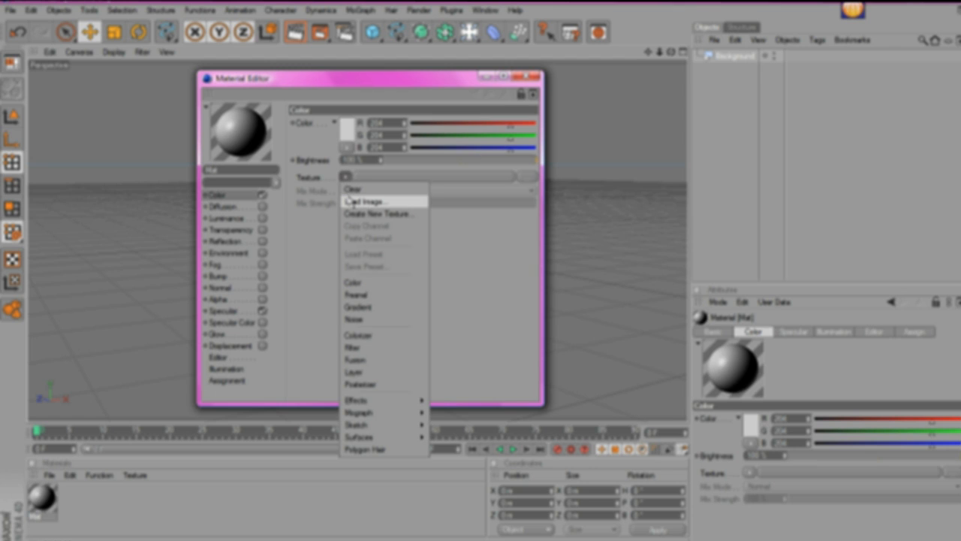
pyautogui.click(367, 201)
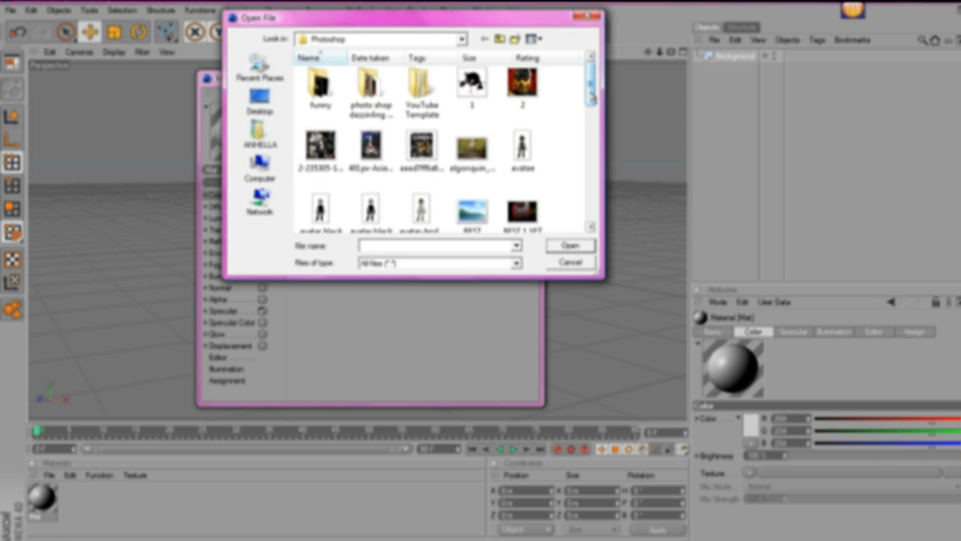
pyautogui.click(567, 247)
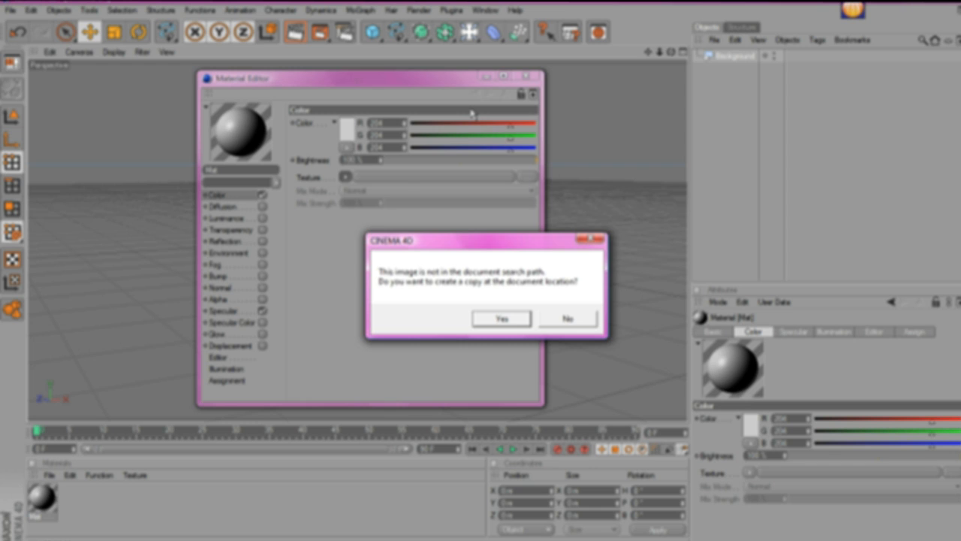
pyautogui.click(502, 319)
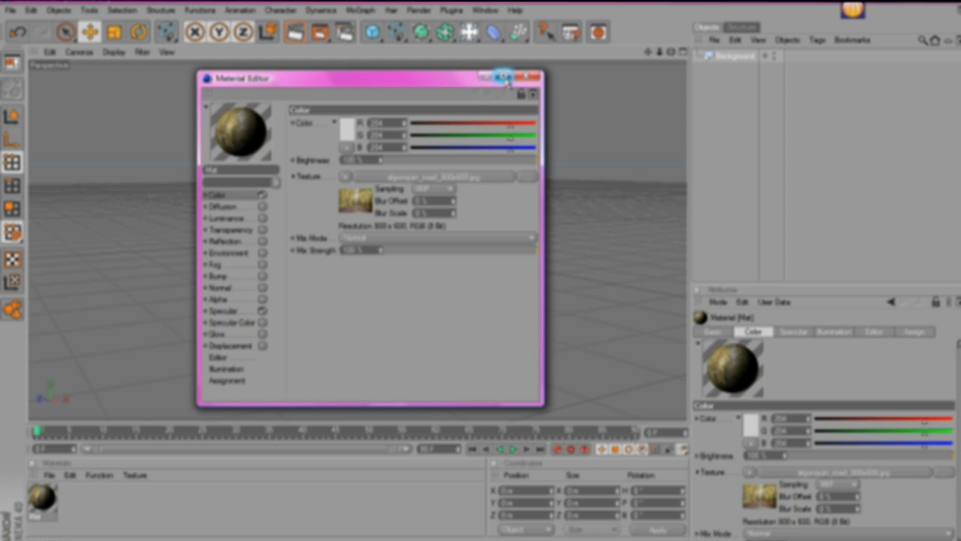
pyautogui.click(531, 78)
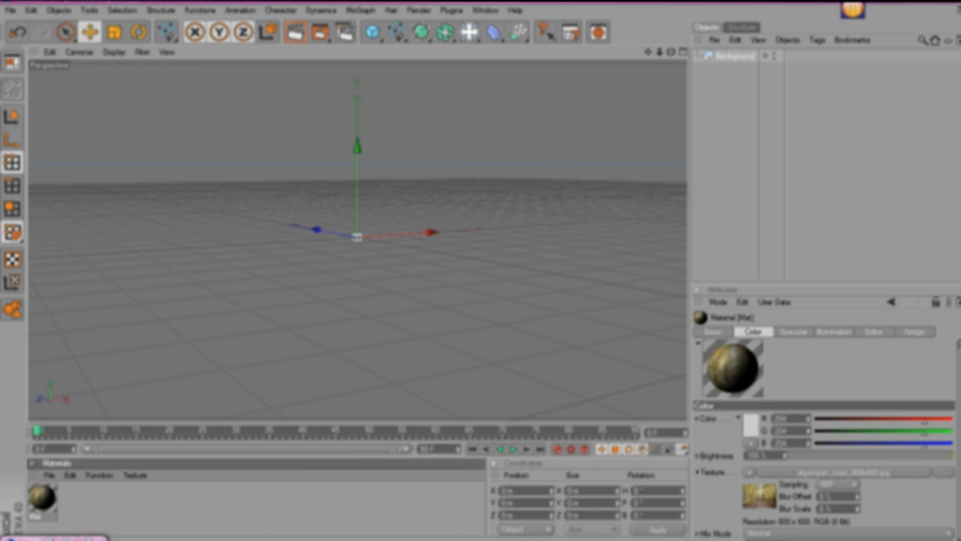
pyautogui.moveTo(357, 393)
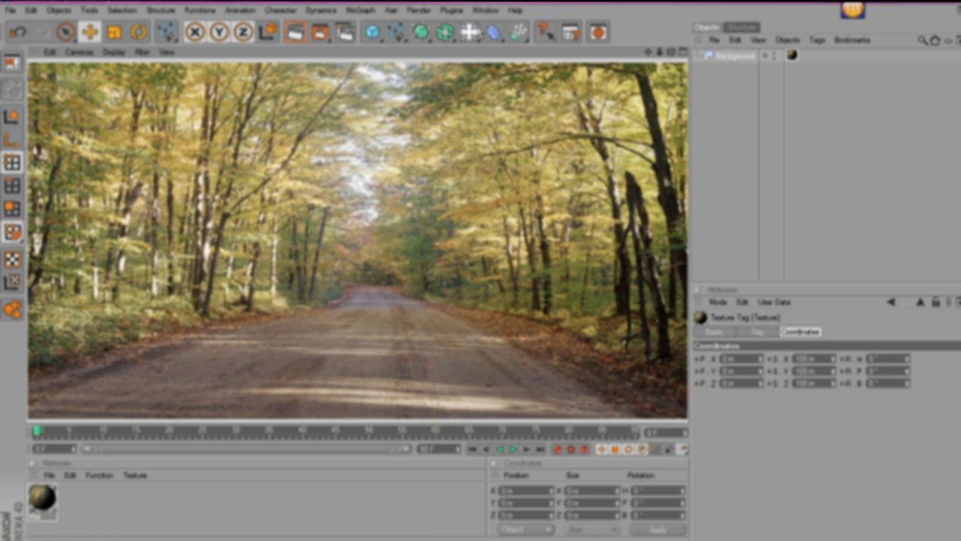
# Step: Add a MoGraph Text object and set its text to 'TEST'
pyautogui.click(360, 11)
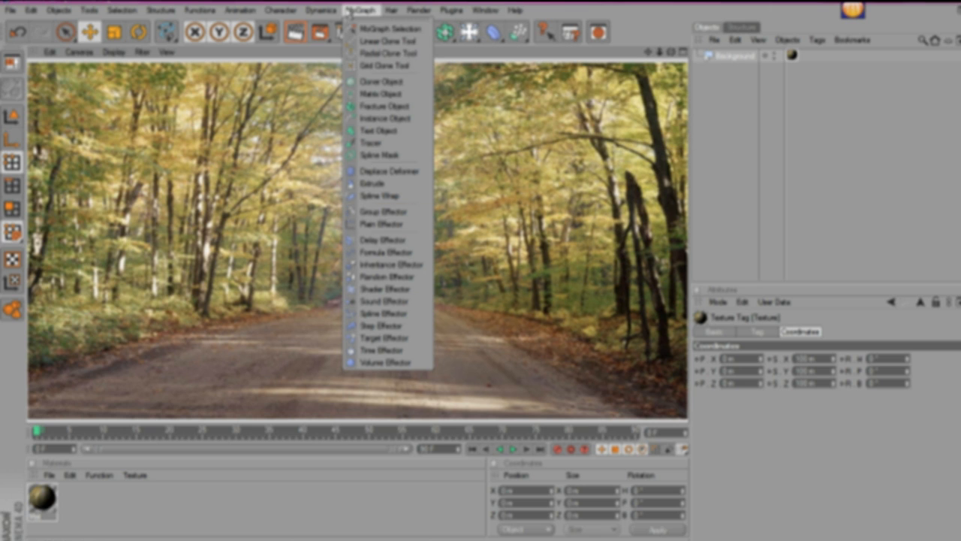
pyautogui.click(378, 129)
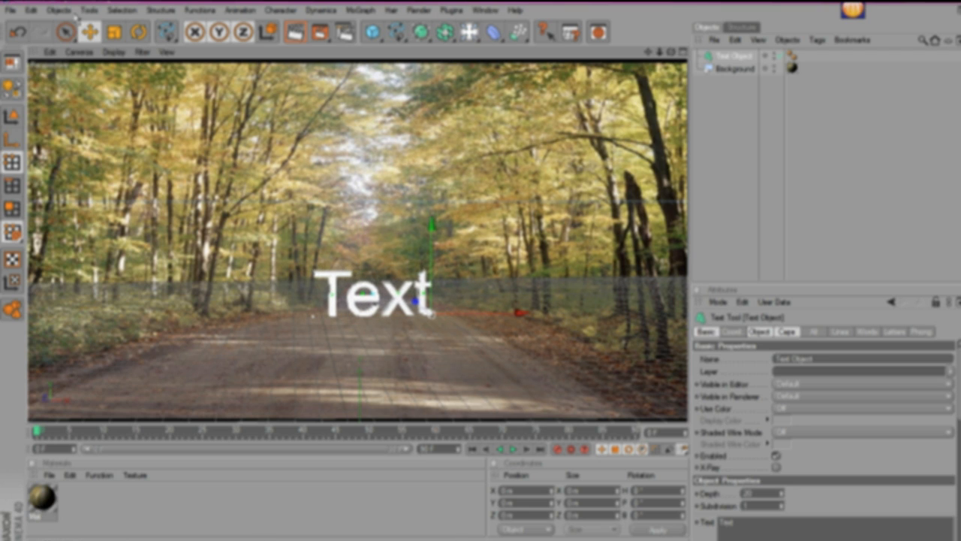
pyautogui.click(139, 32)
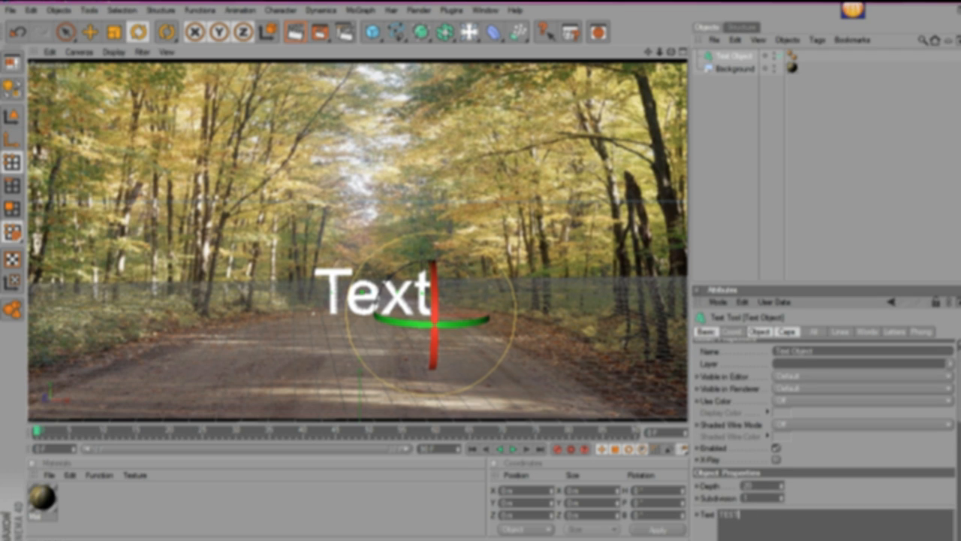
pyautogui.write('TEST')
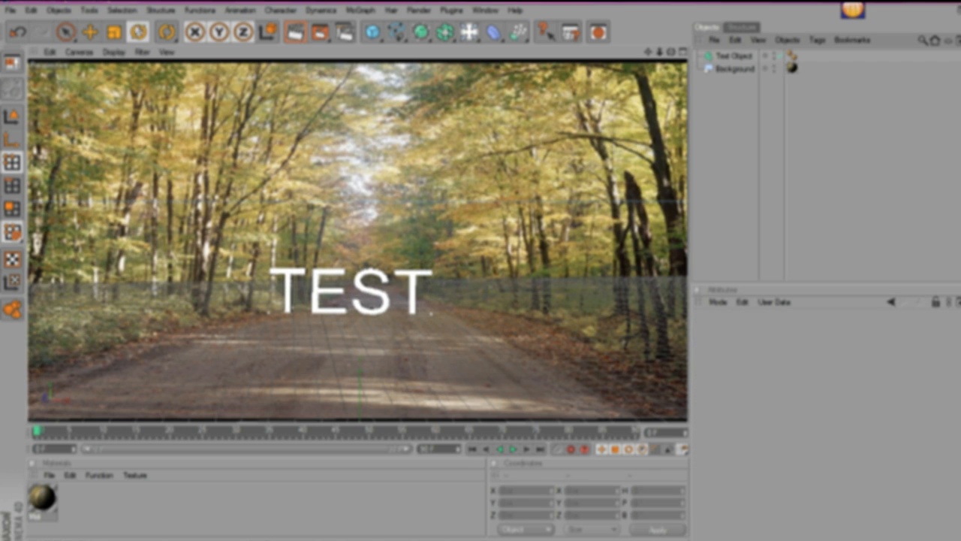
# Step: Rotate and move the TEST text to stand in front of the photo
pyautogui.click(730, 56)
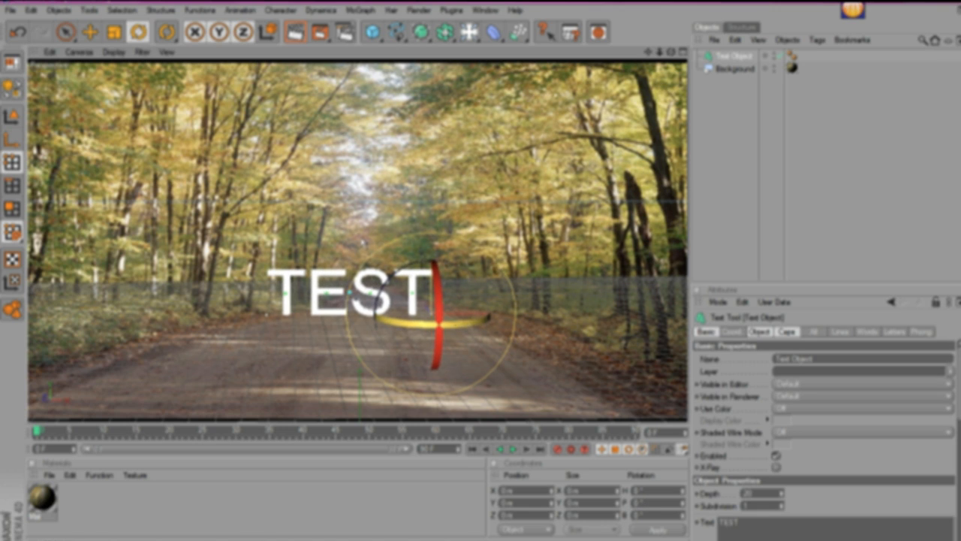
pyautogui.click(89, 32)
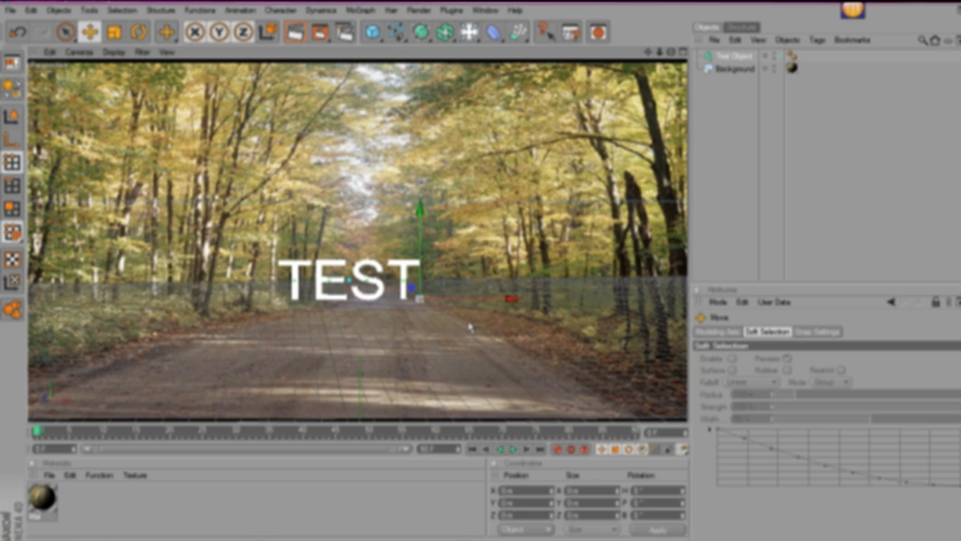
# Step: Move the TEST text along the road and place a Plane object flat beneath it
pyautogui.moveTo(353, 288); pyautogui.dragTo(387, 288)
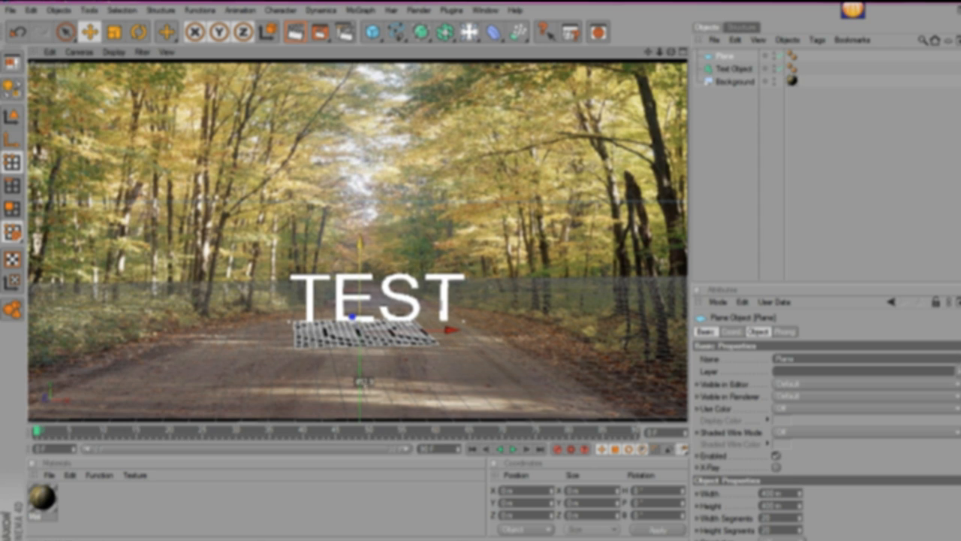
pyautogui.click(139, 31)
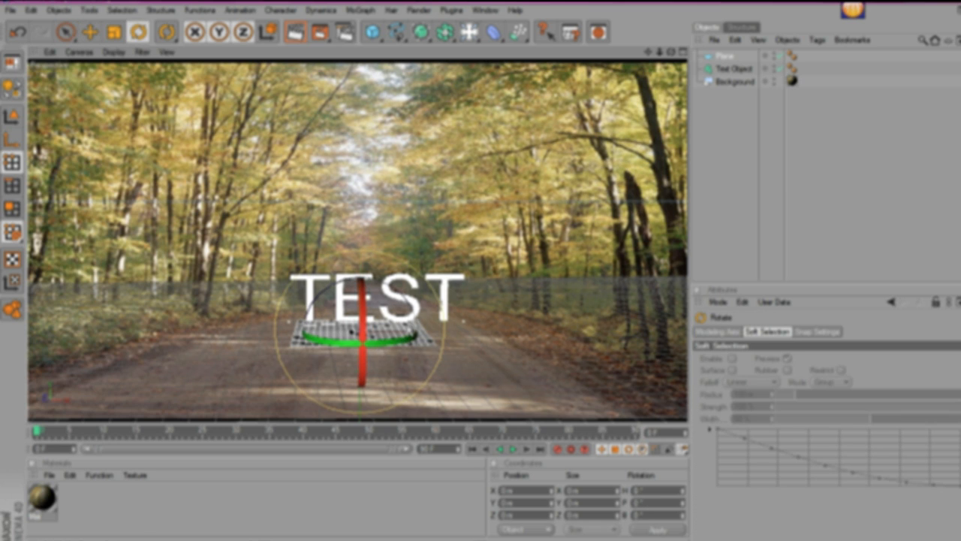
pyautogui.click(89, 31)
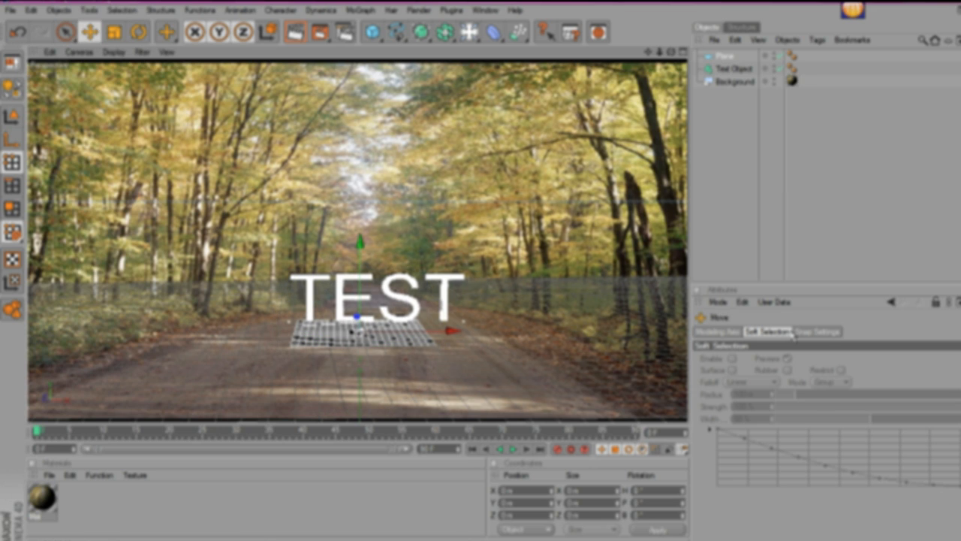
pyautogui.click(726, 57)
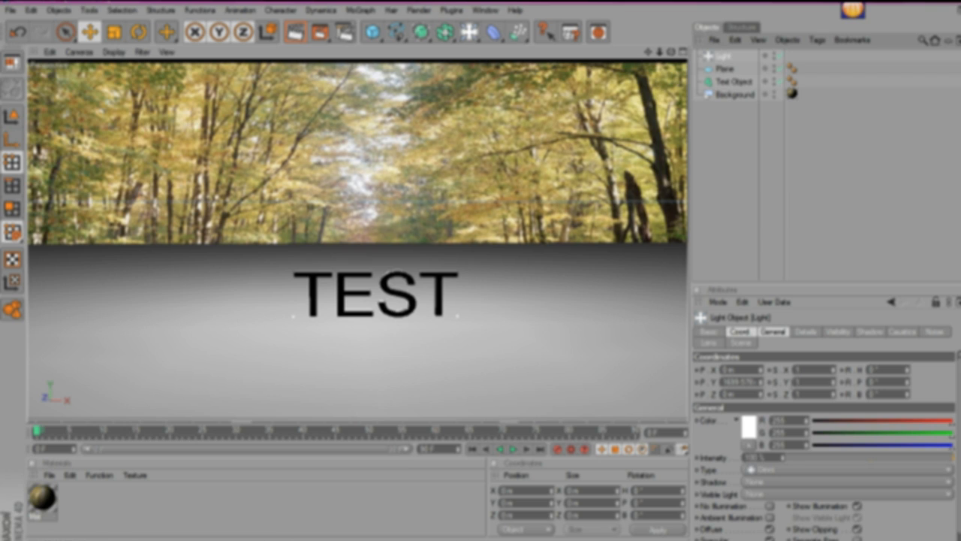
# Step: Set the light's shadow to Shadow Maps (Soft) and reframe the text and plane
pyautogui.click(773, 332)
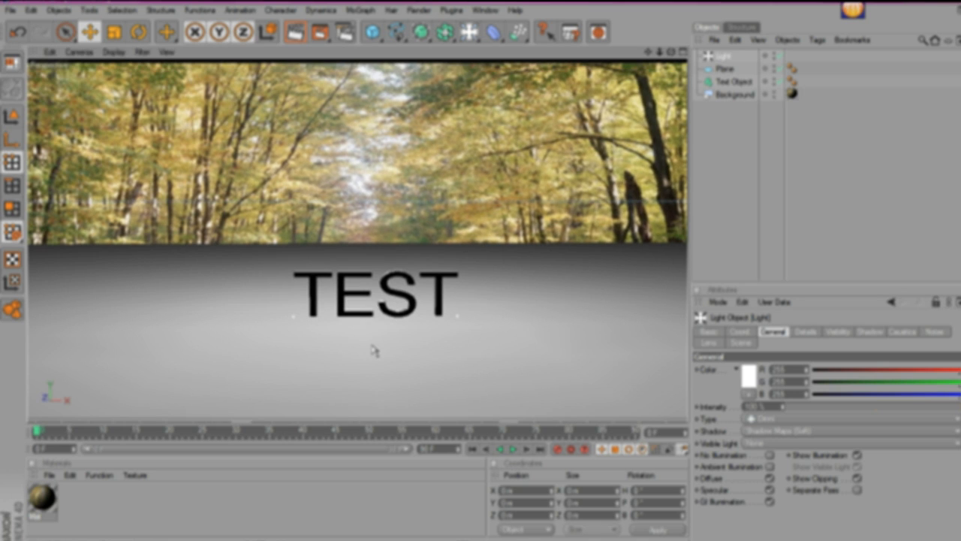
pyautogui.click(724, 69)
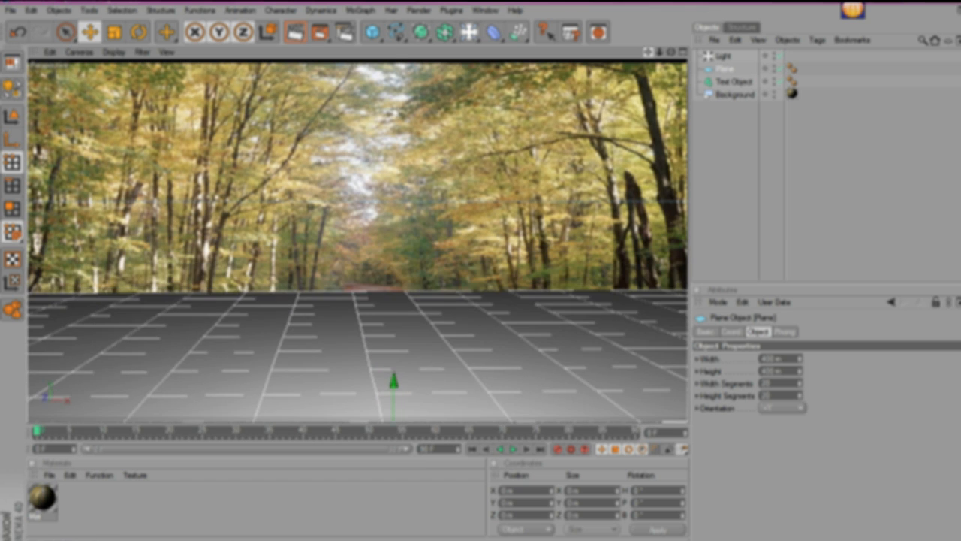
pyautogui.click(724, 56)
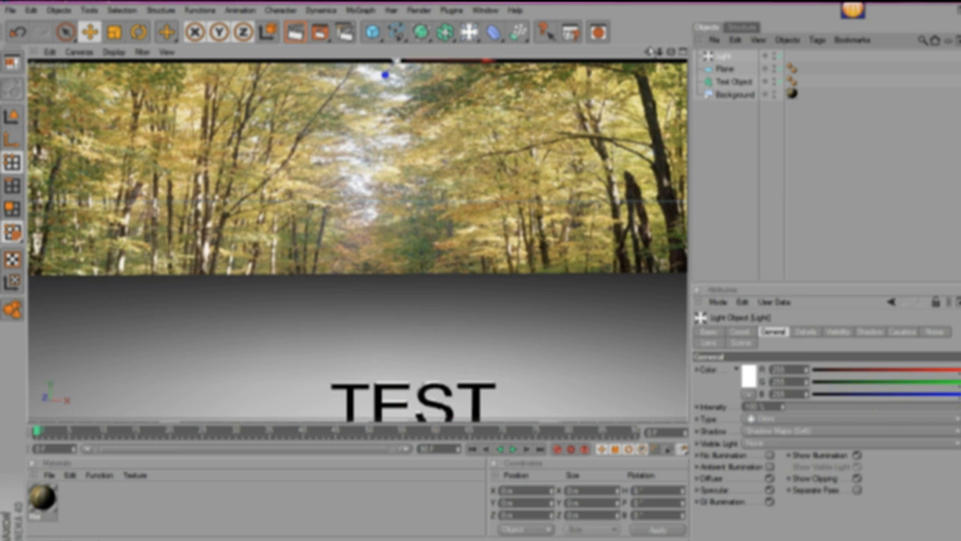
pyautogui.moveTo(387, 71); pyautogui.dragTo(207, 284)
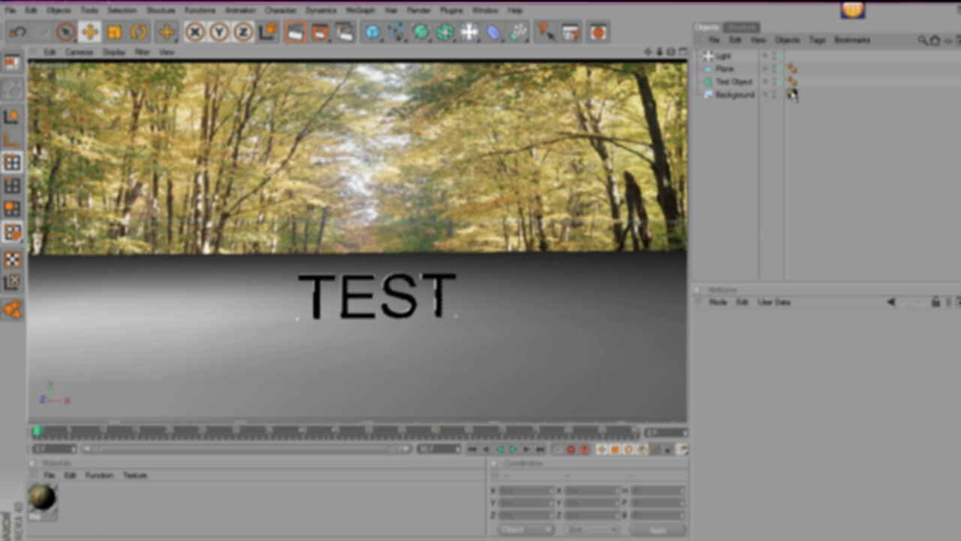
# Step: Give the Plane a Compositing tag with Compositing Background enabled
pyautogui.click(792, 94)
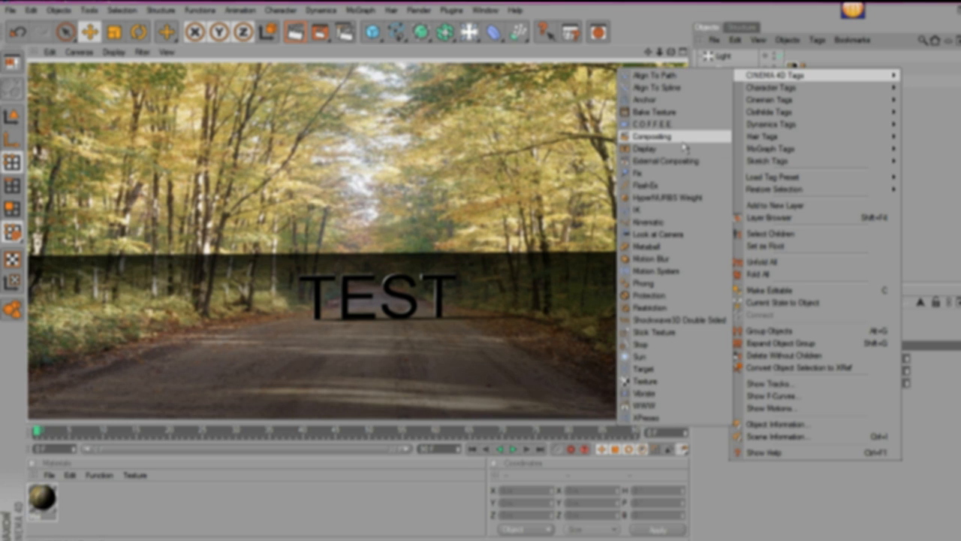
pyautogui.click(649, 135)
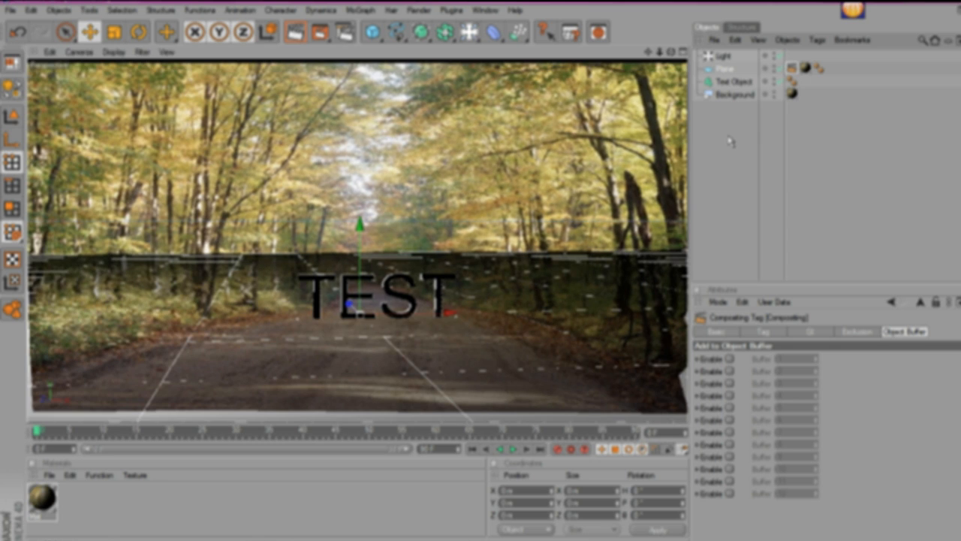
pyautogui.click(764, 331)
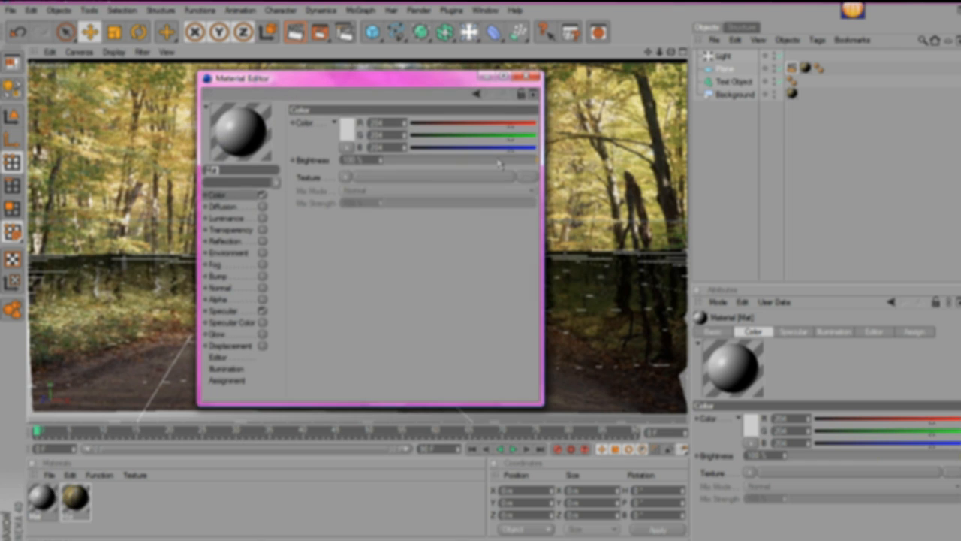
# Step: Set the second material's colour to bright pink for the TEST text
pyautogui.click(345, 123)
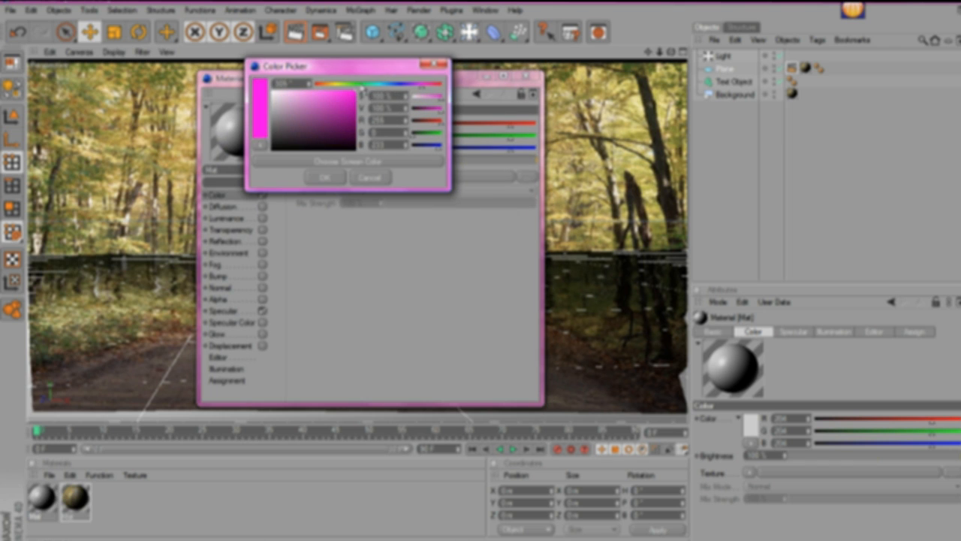
pyautogui.click(325, 177)
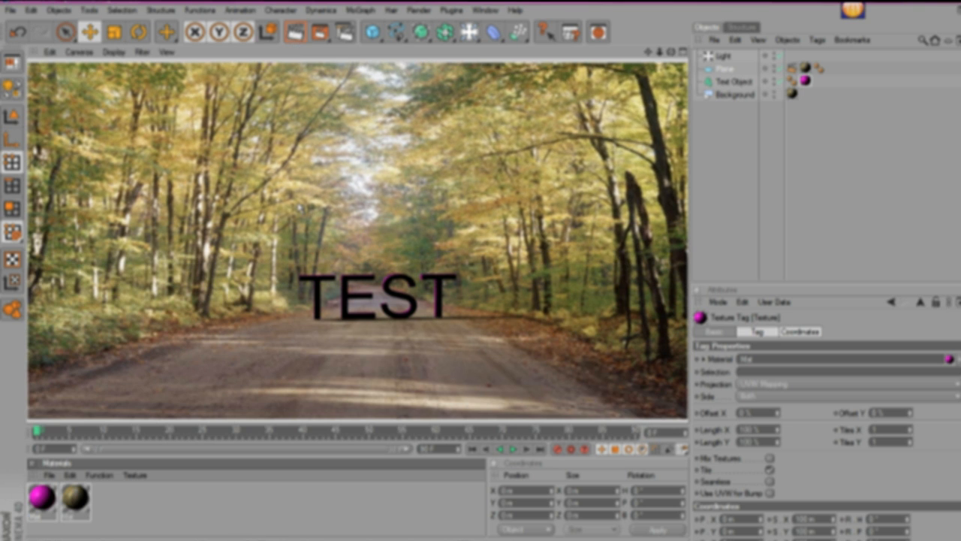
pyautogui.doubleClick(42, 498)
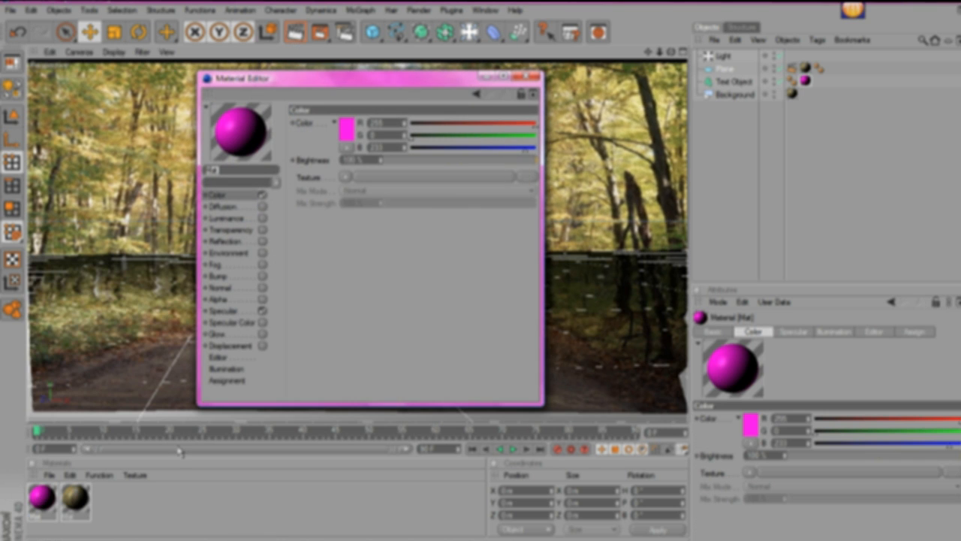